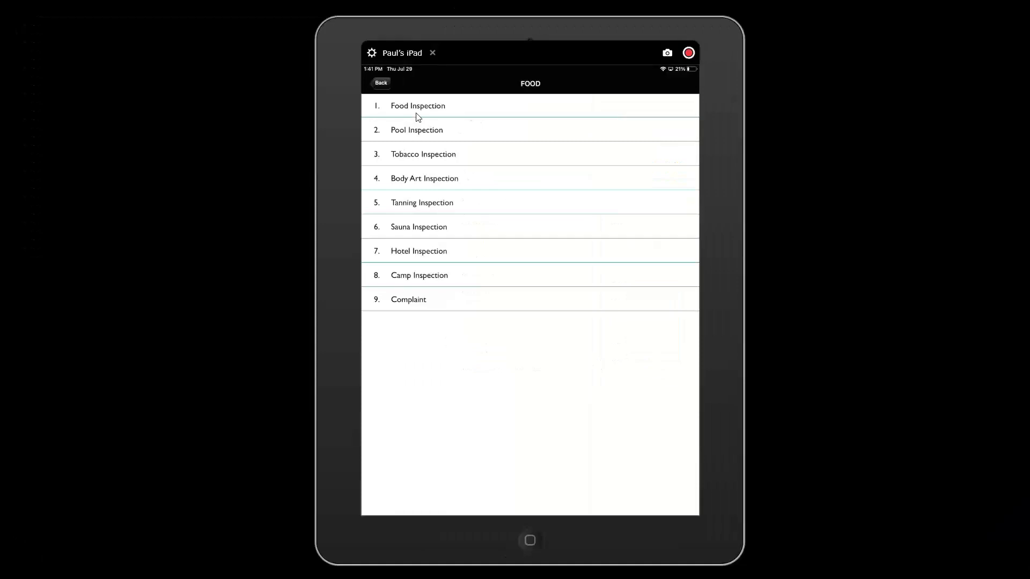
{"action": "mouse_move", "coordinate": [420, 139]}
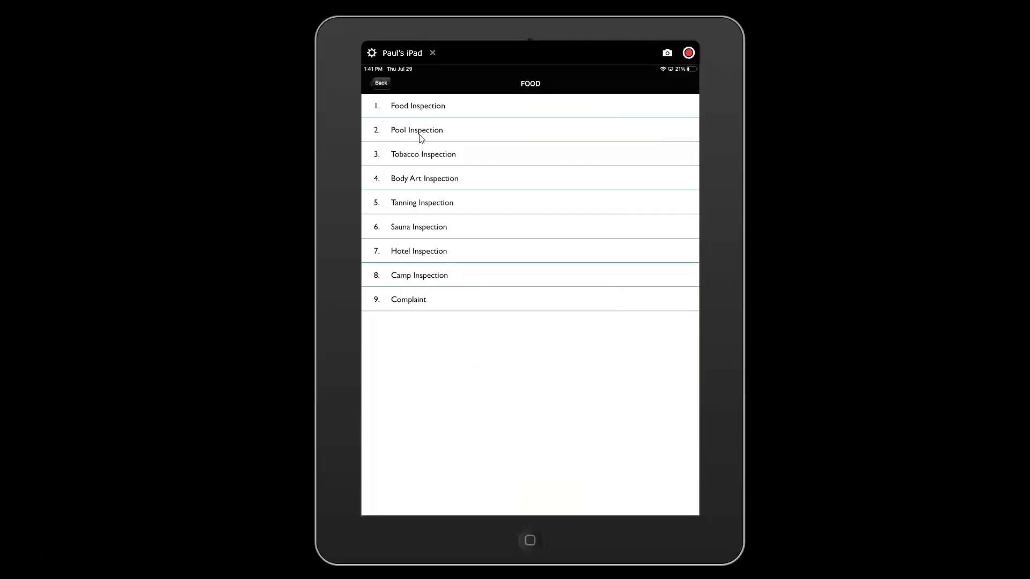
{"action": "mouse_move", "coordinate": [412, 183]}
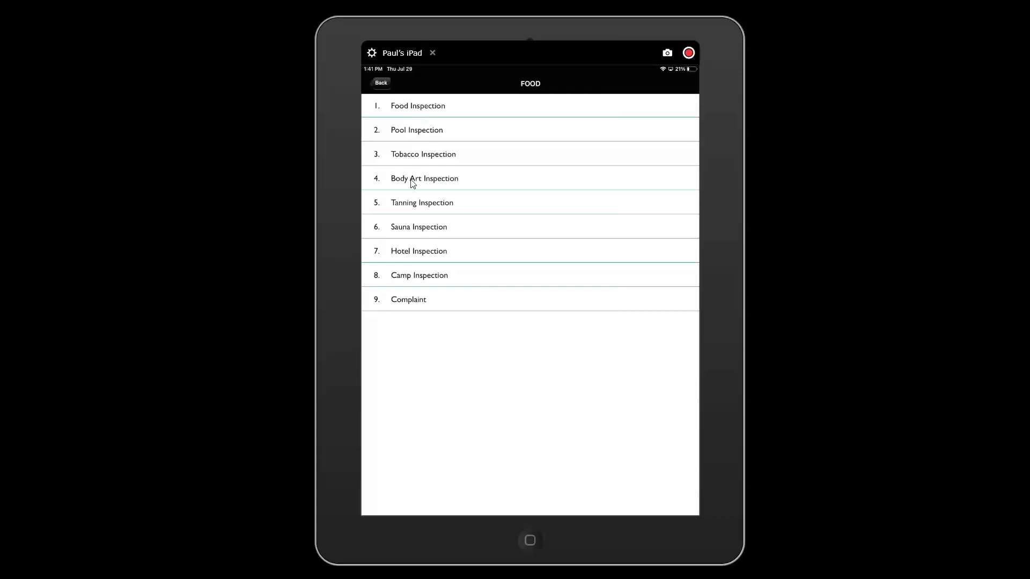
{"action": "mouse_move", "coordinate": [411, 274]}
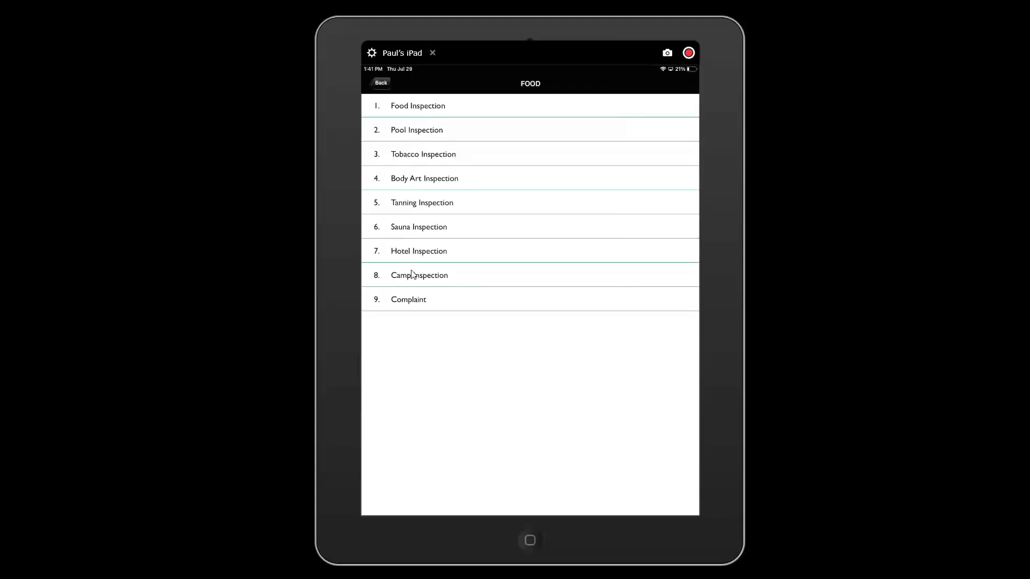
{"action": "mouse_move", "coordinate": [417, 312]}
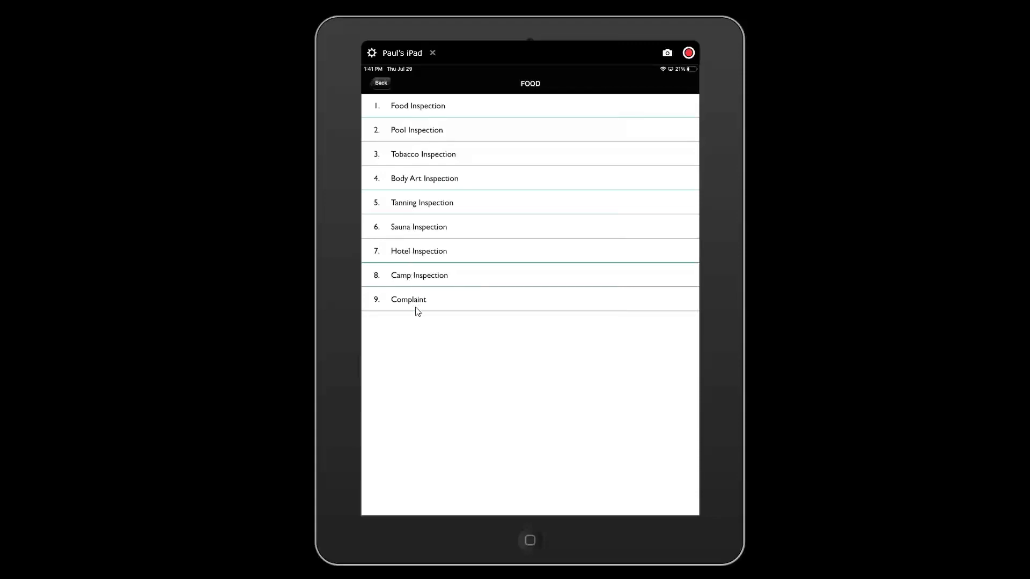
Step: Start a new Food Establishment Inspection for AFC Sushi @ Shaws
{"action": "left_click", "coordinate": [432, 52]}
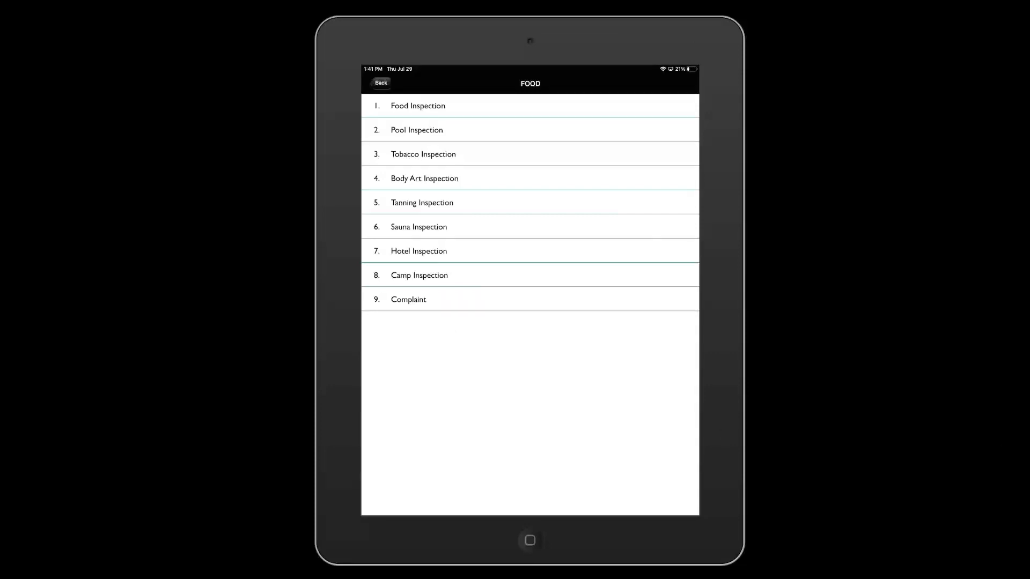
{"action": "left_click", "coordinate": [417, 106]}
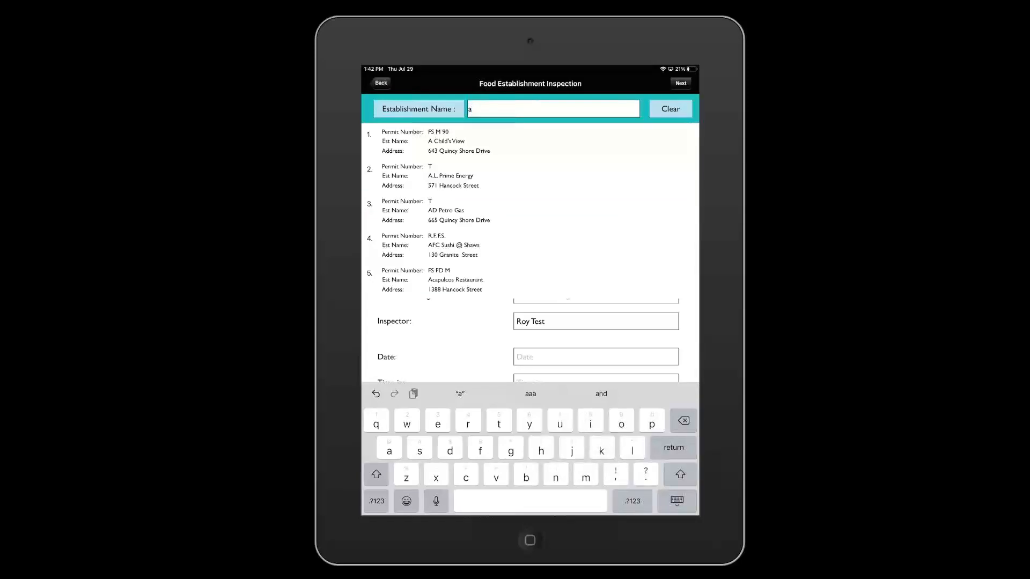
{"action": "left_click", "coordinate": [454, 244]}
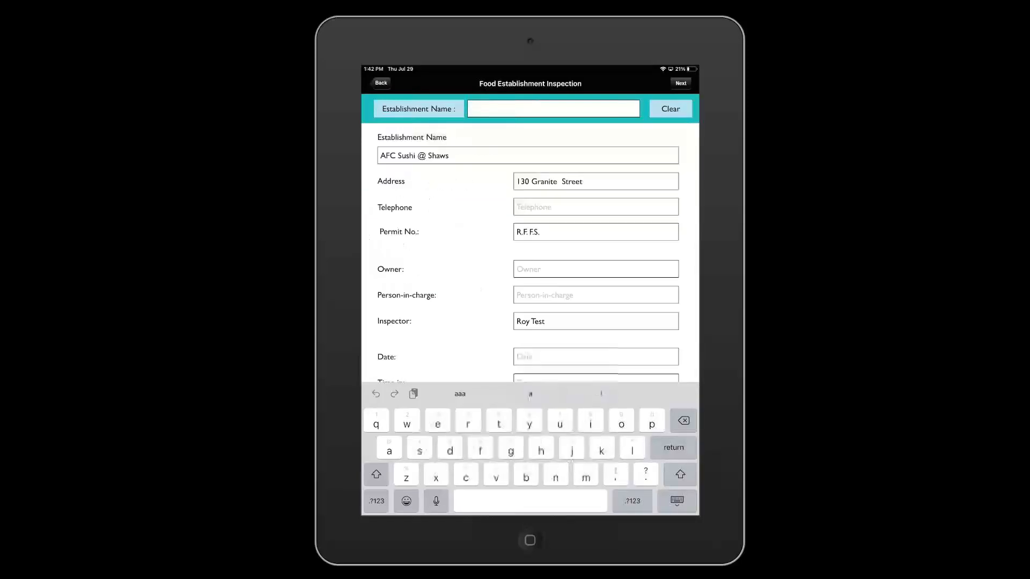
Step: Set the Purpose of Inspection to Routine
{"action": "scroll", "scroll_direction": "down", "scroll_amount": 3}
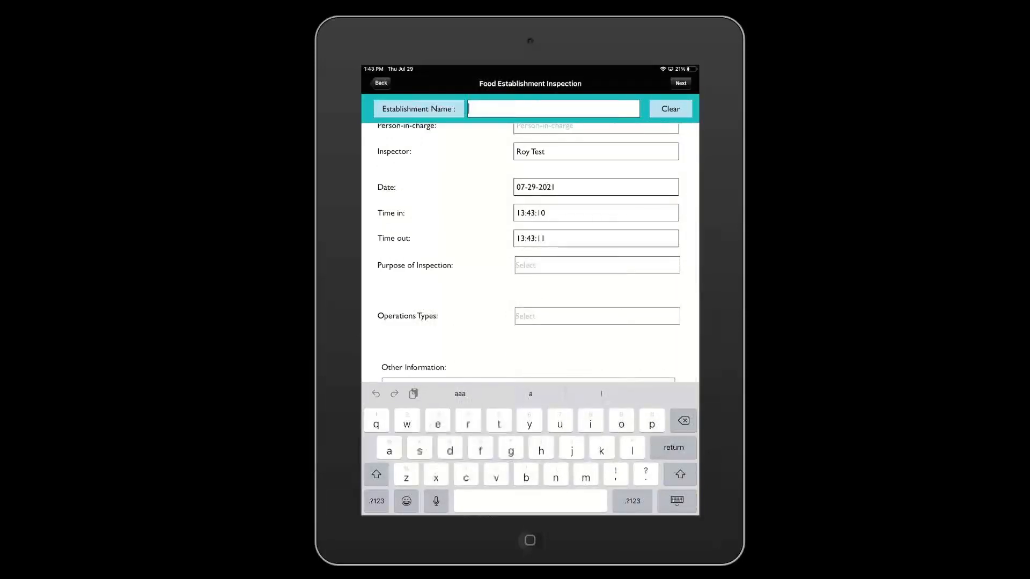
{"action": "left_click", "coordinate": [595, 265]}
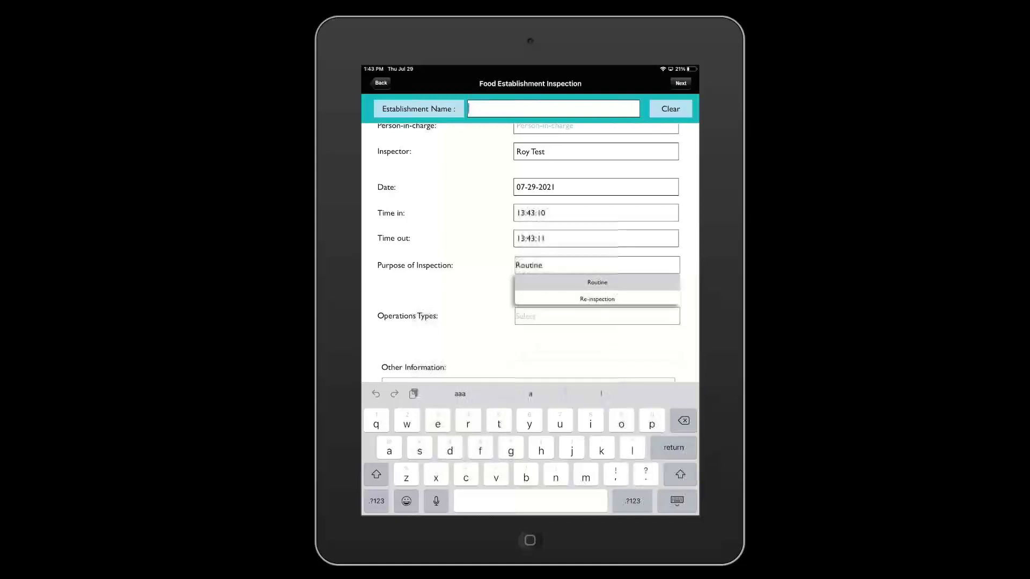
{"action": "left_click", "coordinate": [597, 282]}
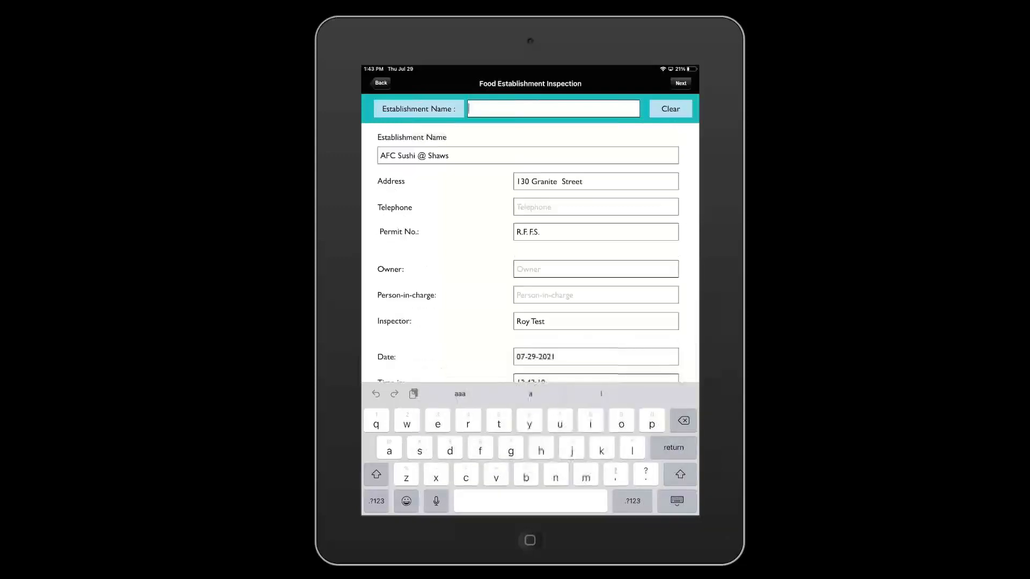
Step: Mark the first Supervision checklist item IN with a comment and dismiss the photo prompt
{"action": "left_click", "coordinate": [680, 82]}
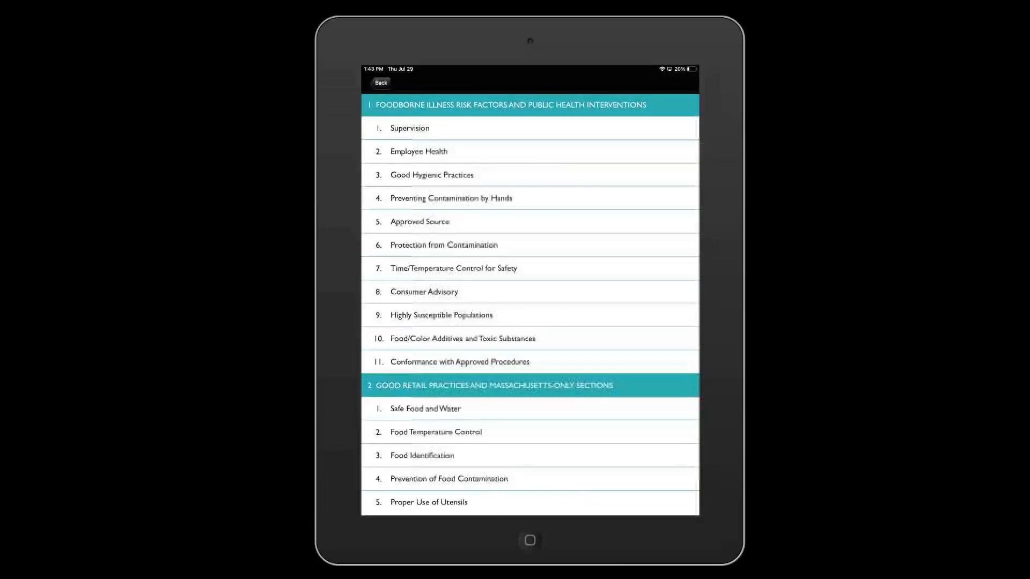
{"action": "left_click", "coordinate": [408, 128]}
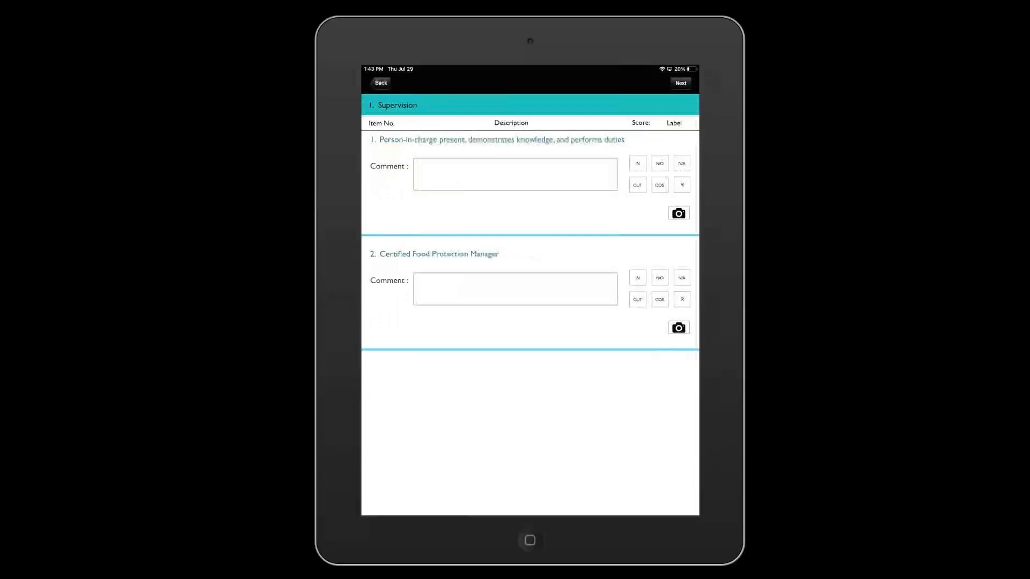
{"action": "left_click", "coordinate": [636, 163]}
{"action": "type", "text": "Aaa"}
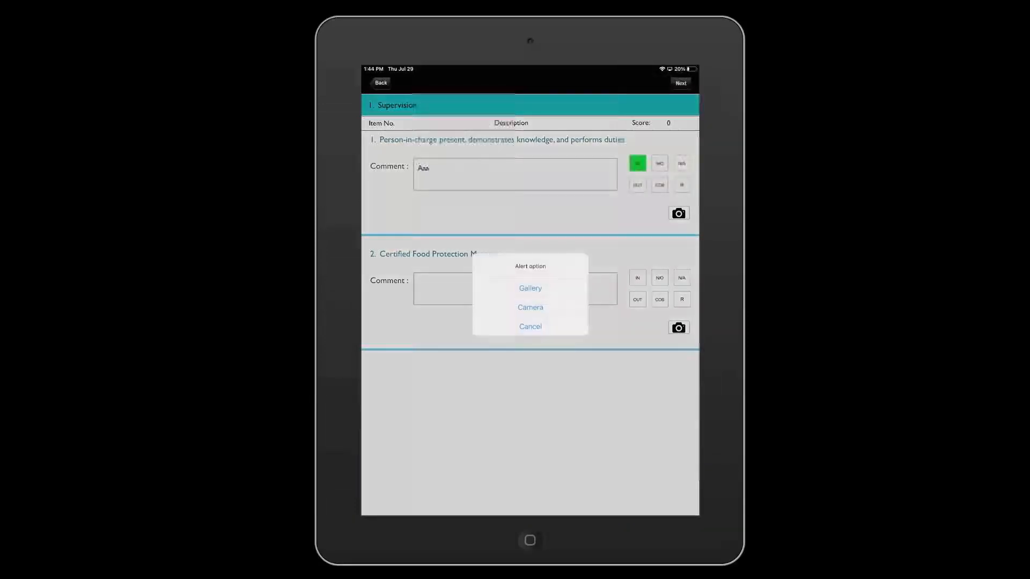
{"action": "left_click", "coordinate": [529, 326]}
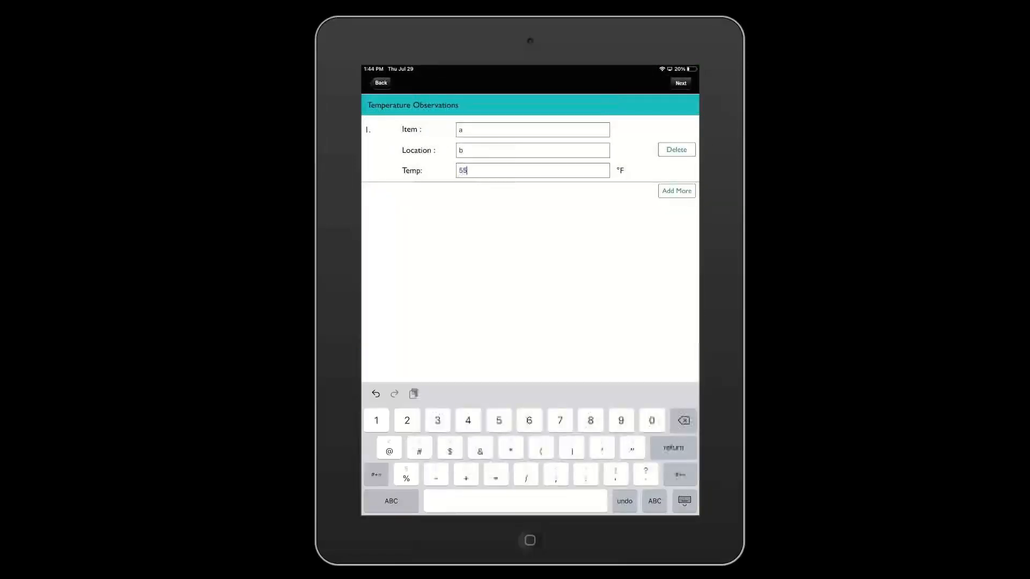
Step: Mark Reinspection Yes for 07-30-2021 and enter the discussion with the person in charge
{"action": "left_click", "coordinate": [680, 83]}
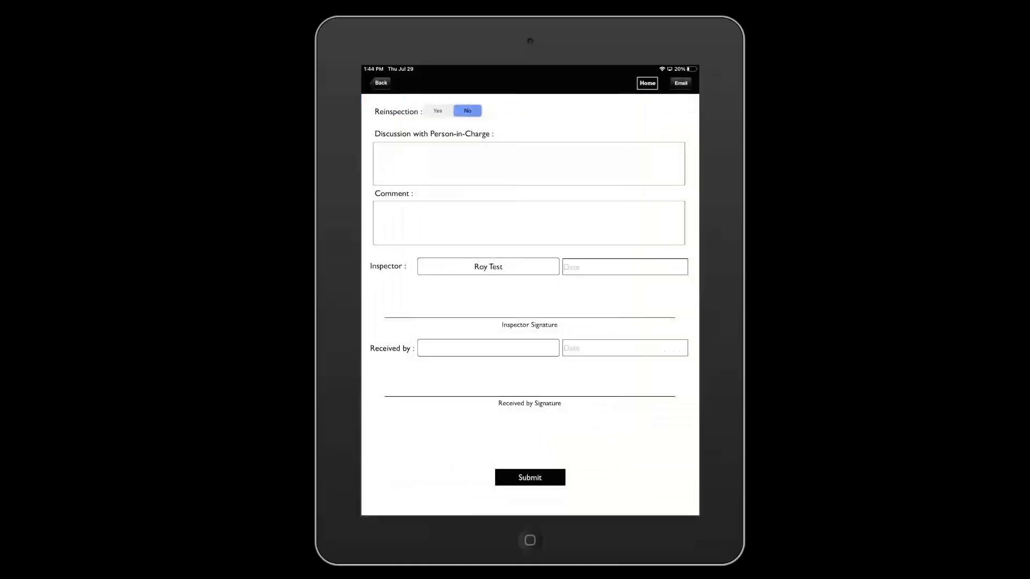
{"action": "left_click", "coordinate": [437, 111]}
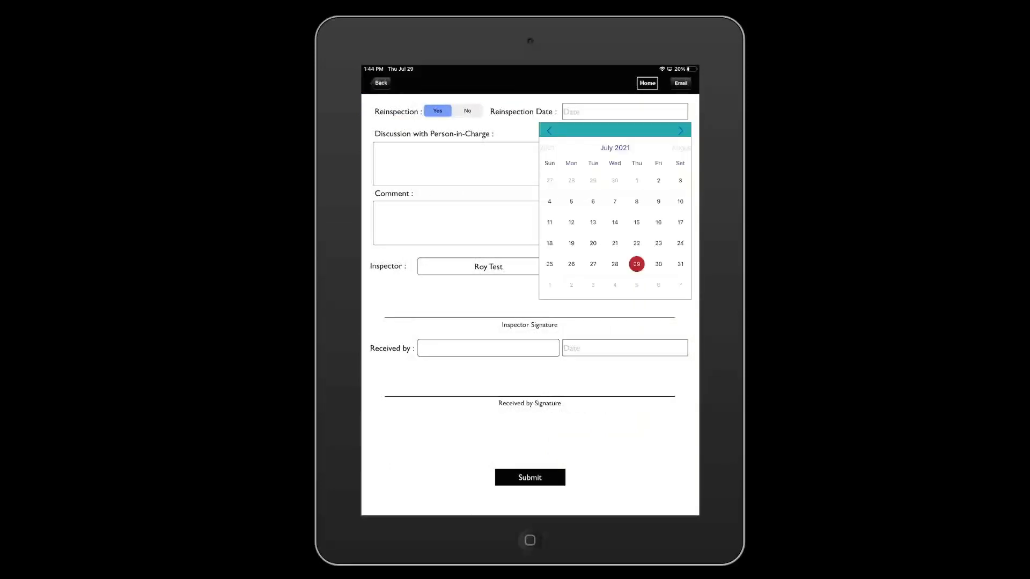
{"action": "left_click", "coordinate": [658, 264]}
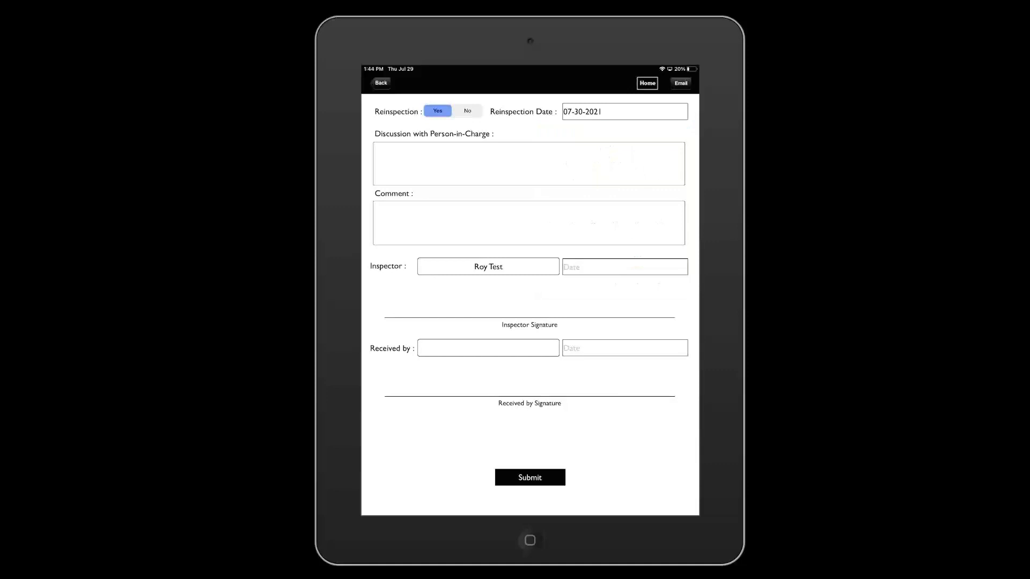
{"action": "left_click", "coordinate": [527, 163]}
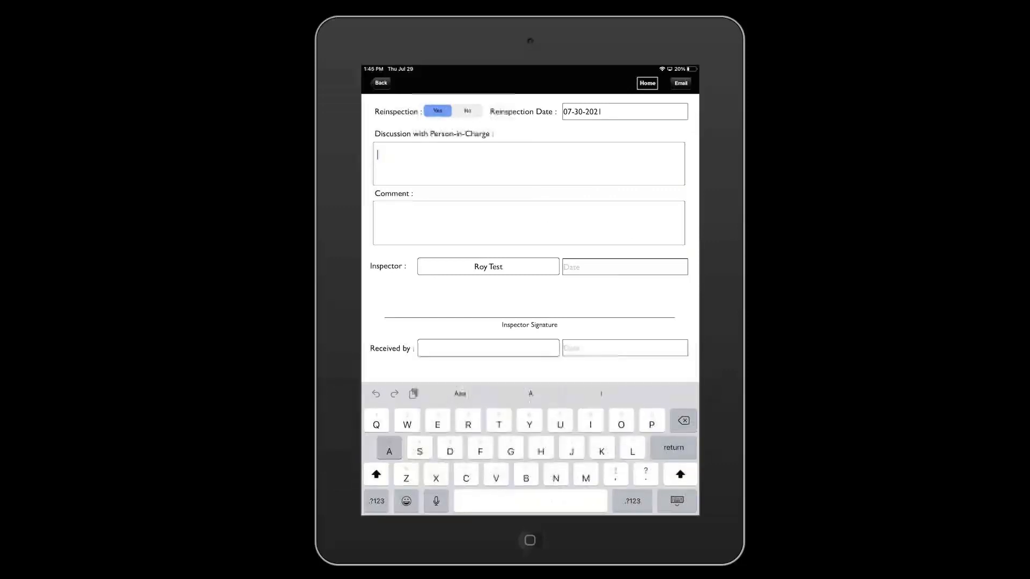
Step: Draw the inspector's signature and save it onto the form
{"action": "left_click", "coordinate": [529, 314]}
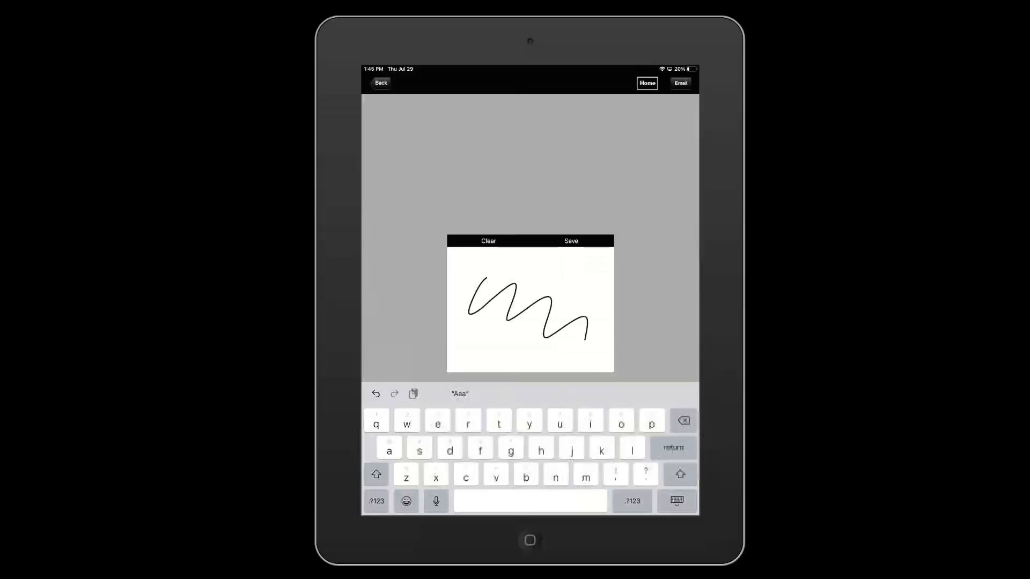
{"action": "left_click", "coordinate": [571, 242]}
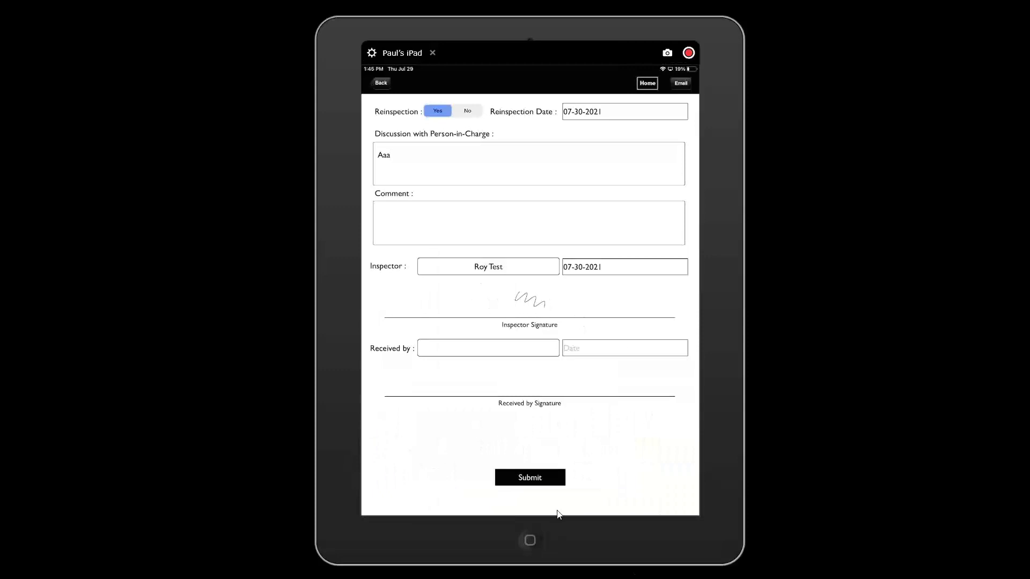
{"action": "mouse_move", "coordinate": [701, 90]}
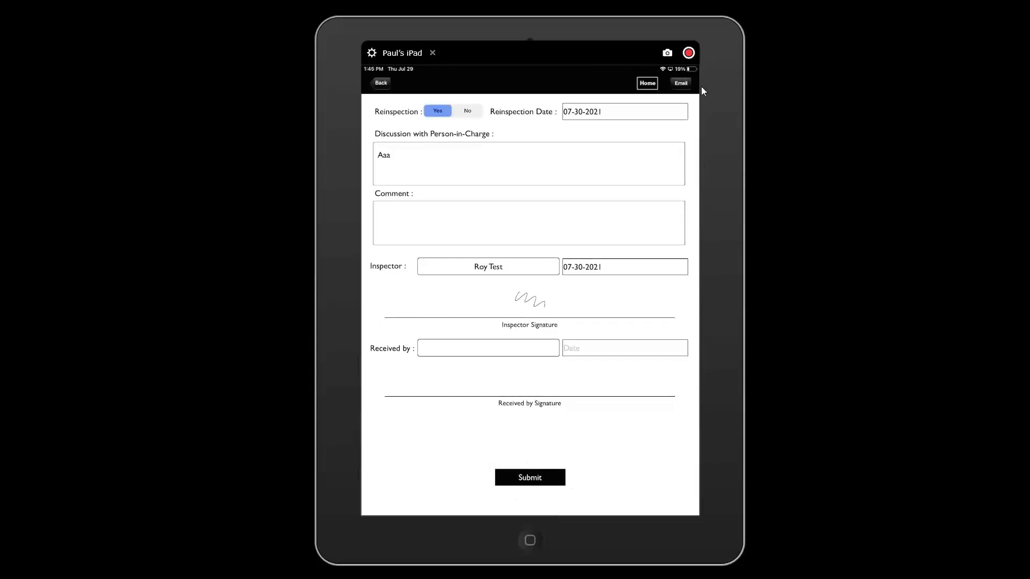
{"action": "left_click", "coordinate": [432, 53]}
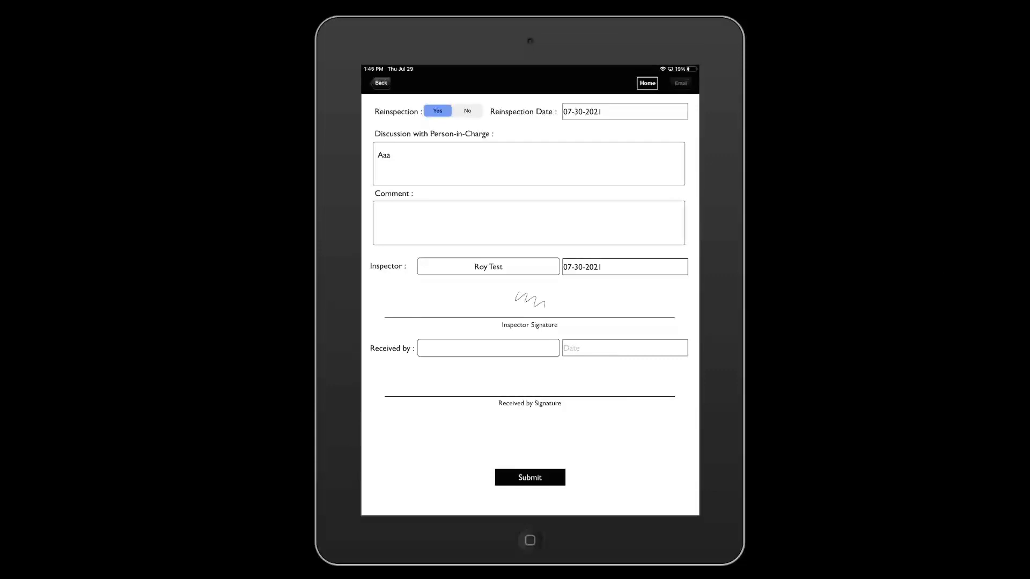
Step: Review pages 1 to 3 of the generated inspection PDF report
{"action": "left_click", "coordinate": [529, 477]}
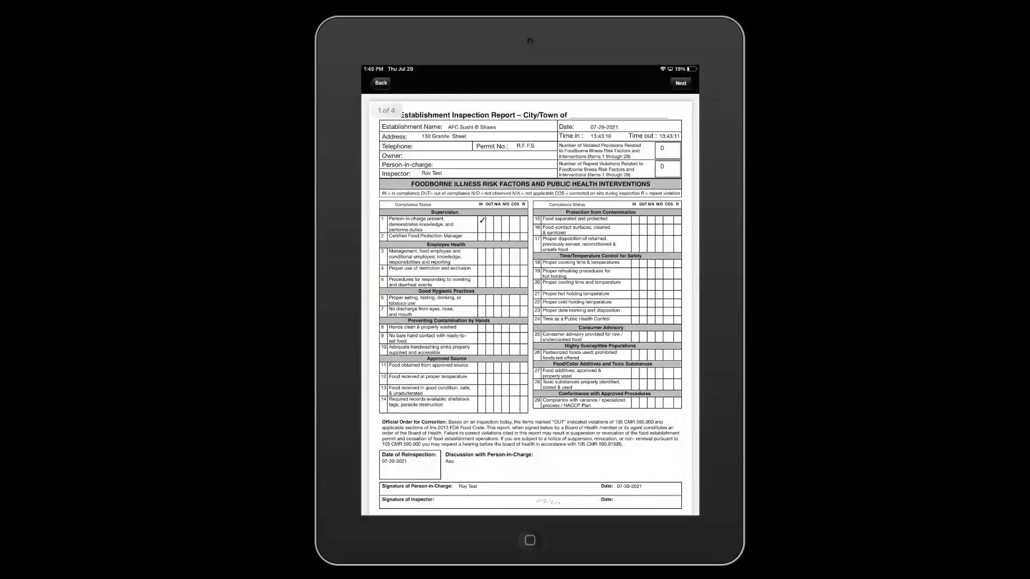
{"action": "scroll", "scroll_direction": "down", "scroll_amount": 3}
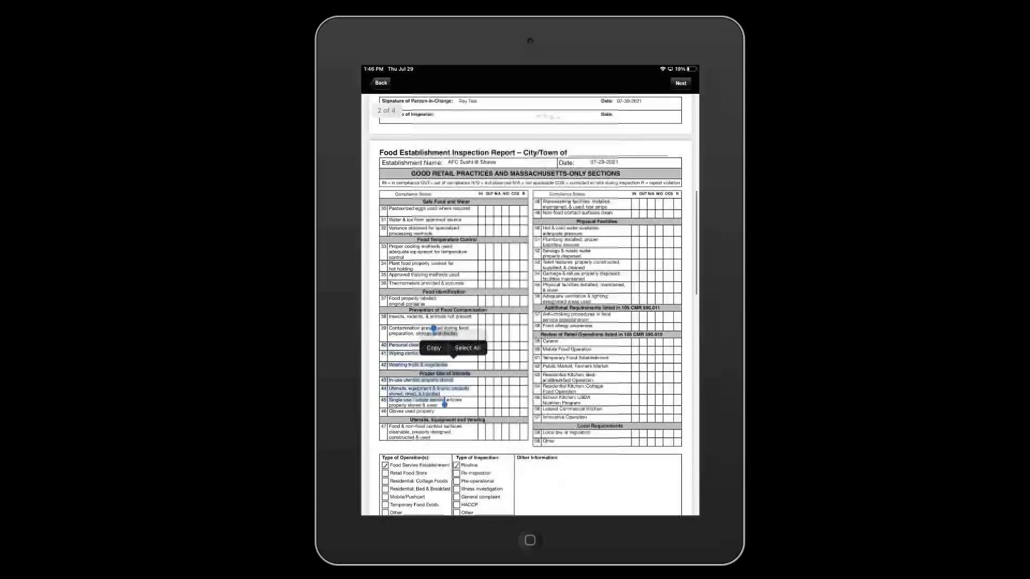
{"action": "scroll", "scroll_direction": "down", "scroll_amount": 3}
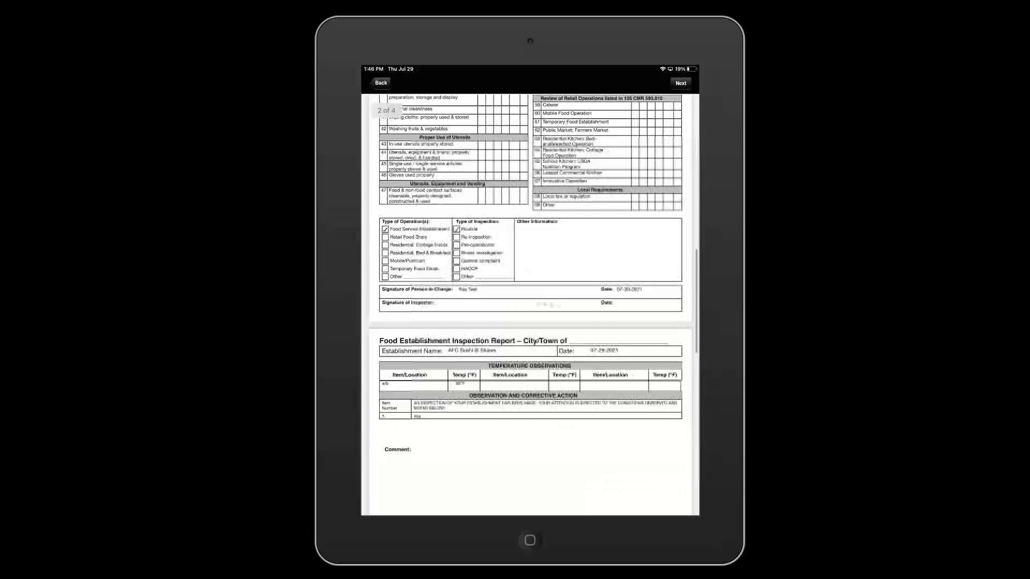
{"action": "scroll", "scroll_direction": "down", "scroll_amount": 3}
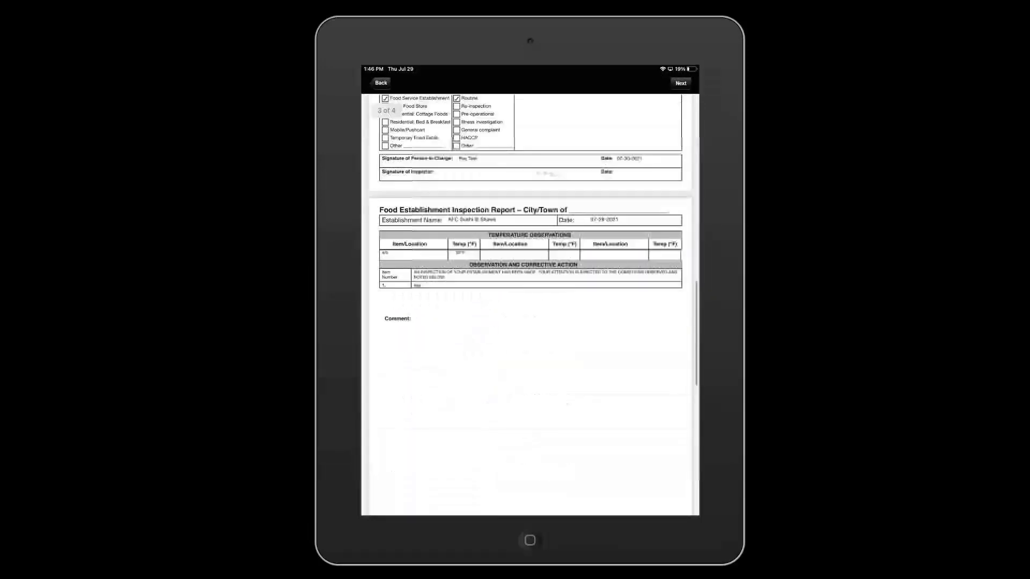
{"action": "scroll", "scroll_direction": "up", "scroll_amount": 3}
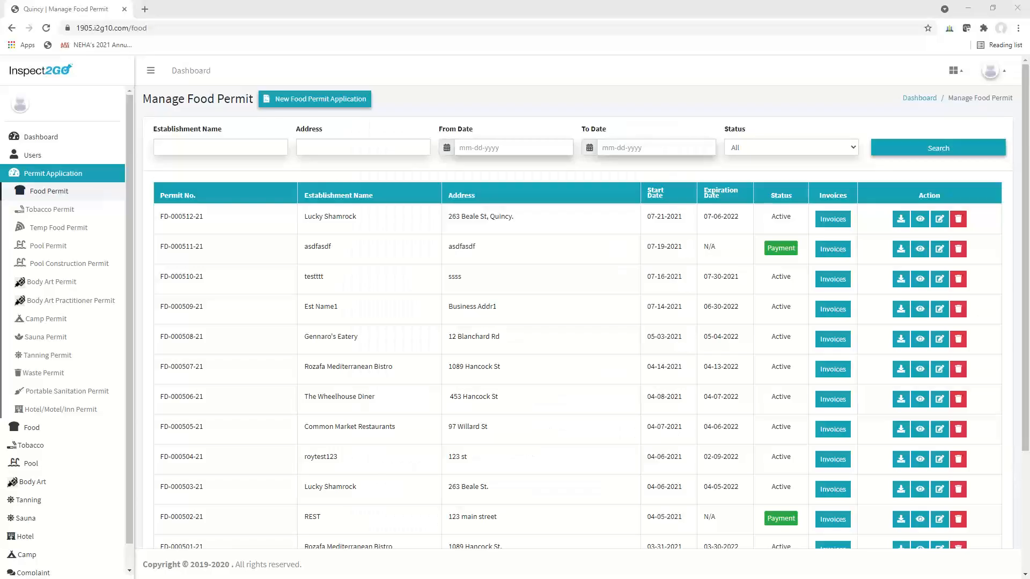
{"action": "left_click", "coordinate": [315, 99]}
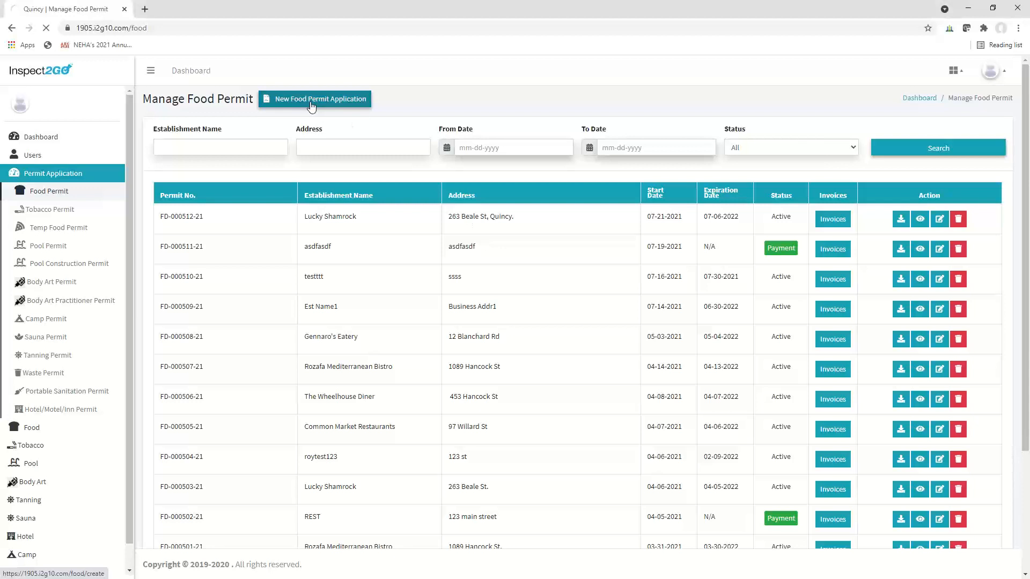
{"action": "left_click", "coordinate": [314, 99]}
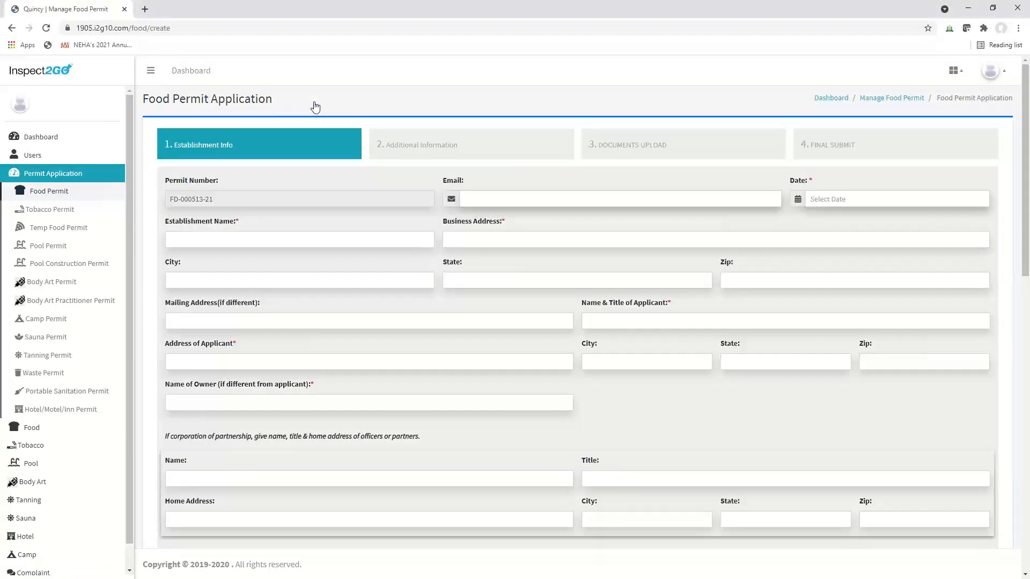
{"action": "scroll", "scroll_direction": "down", "scroll_amount": 3}
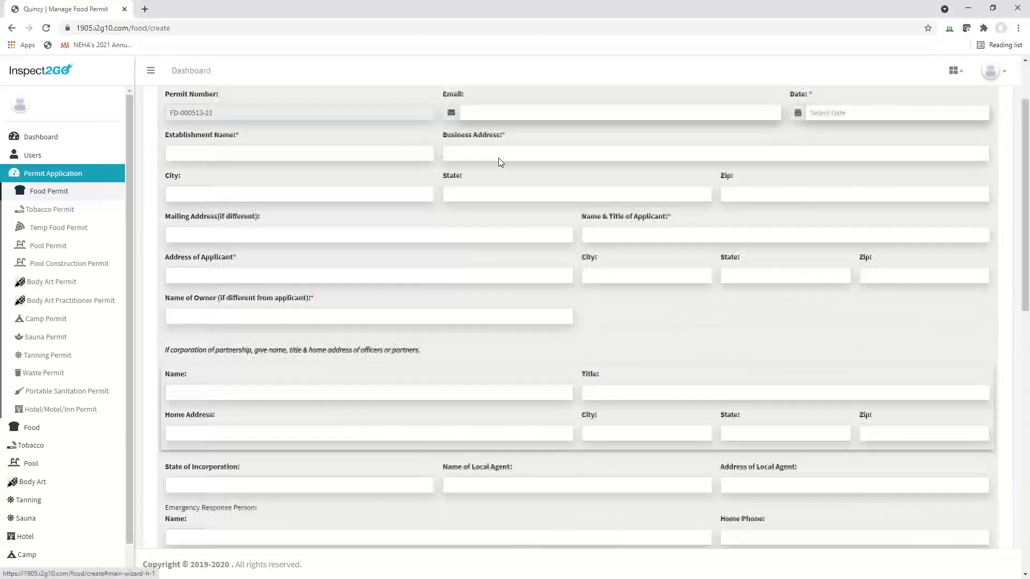
{"action": "scroll", "scroll_direction": "down", "scroll_amount": 3}
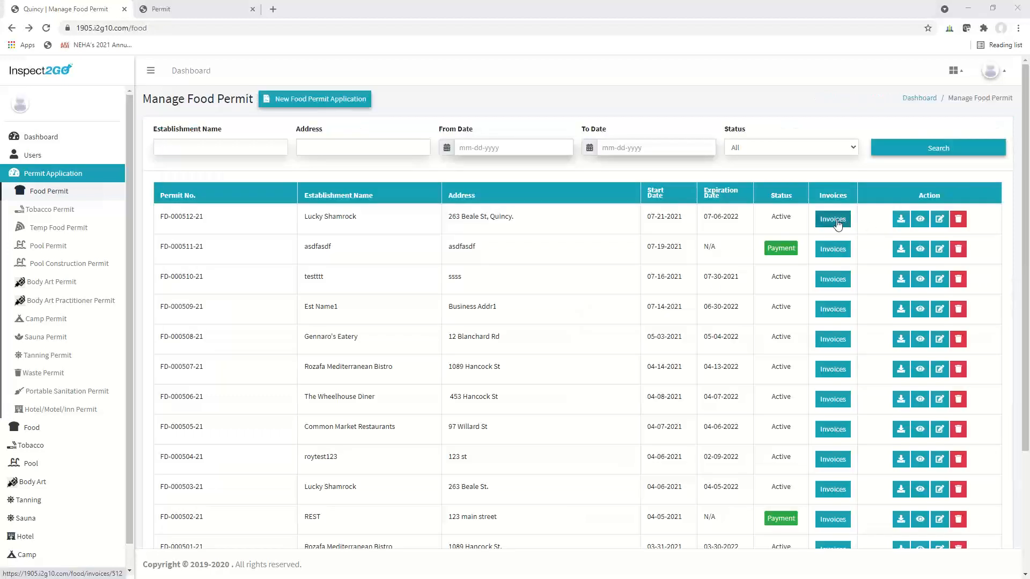
Step: Review both pages of the Lucky Shamrock $600 food permit invoice PDF
{"action": "left_click", "coordinate": [832, 219]}
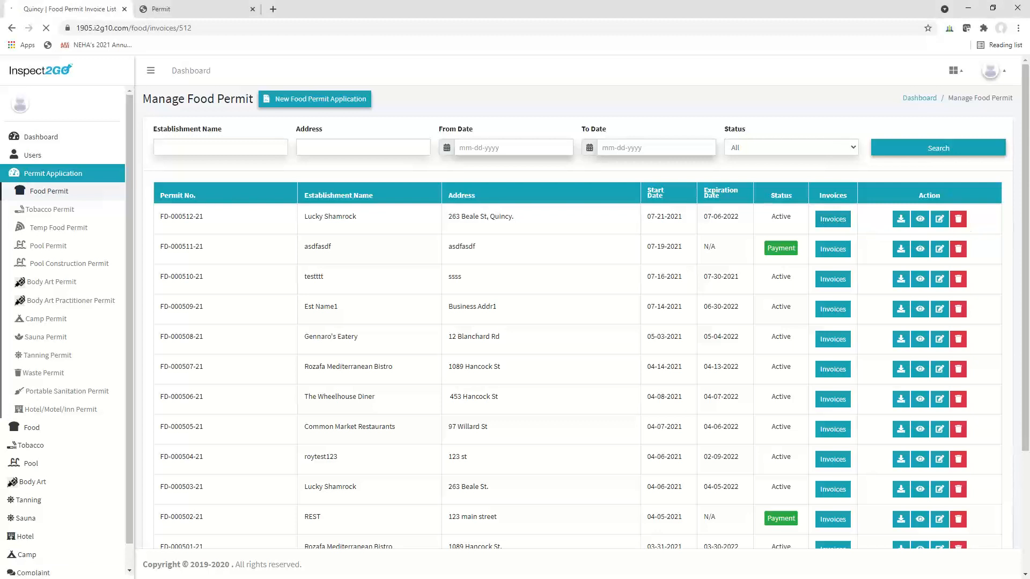
{"action": "left_click", "coordinate": [900, 219]}
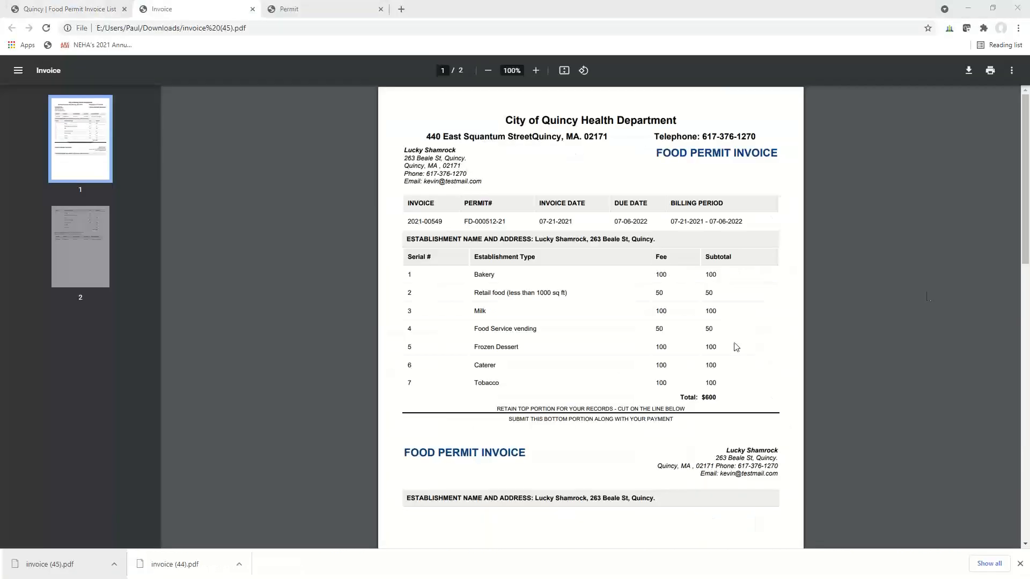
{"action": "scroll", "scroll_direction": "down", "scroll_amount": 3}
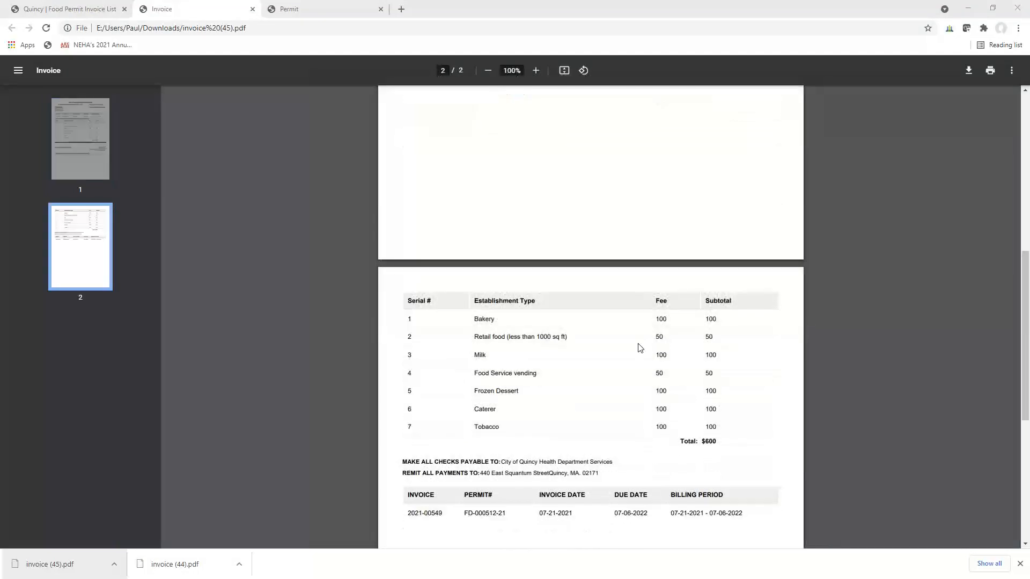
{"action": "scroll", "scroll_direction": "down", "scroll_amount": 3}
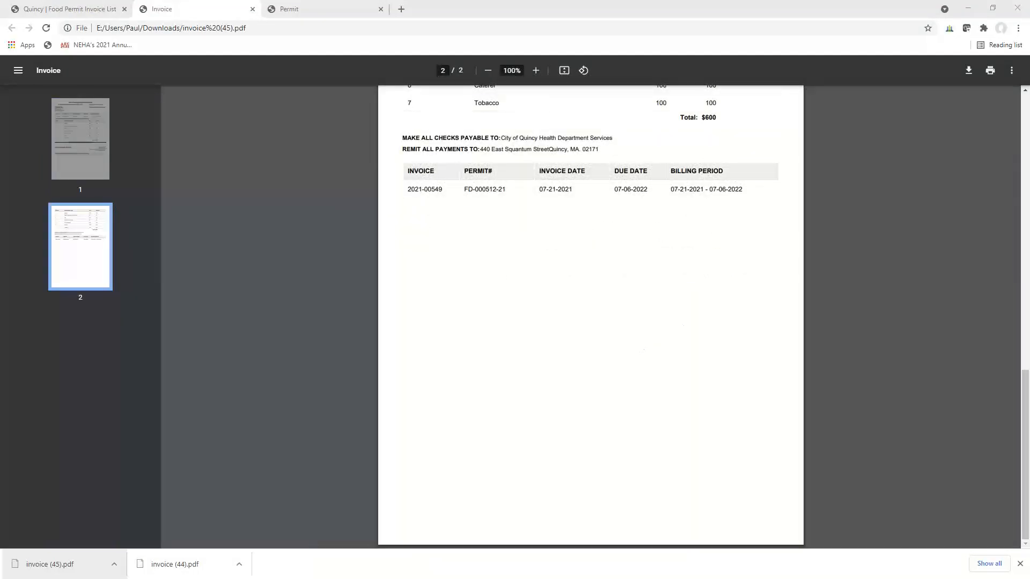
{"action": "left_click", "coordinate": [66, 8]}
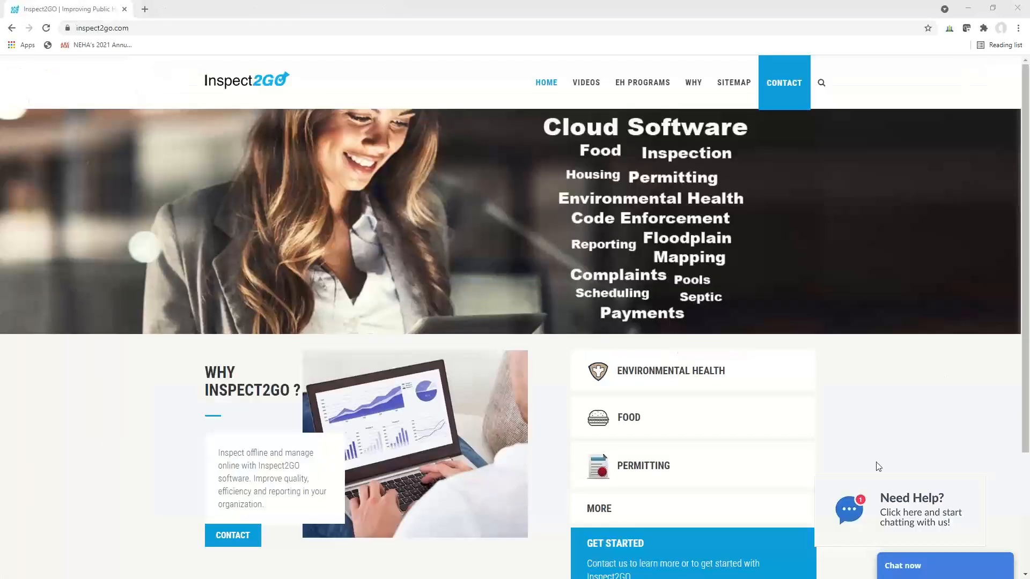
Step: Start a LiveChat support conversation from the 'Chat now' widget
{"action": "left_click", "coordinate": [944, 565]}
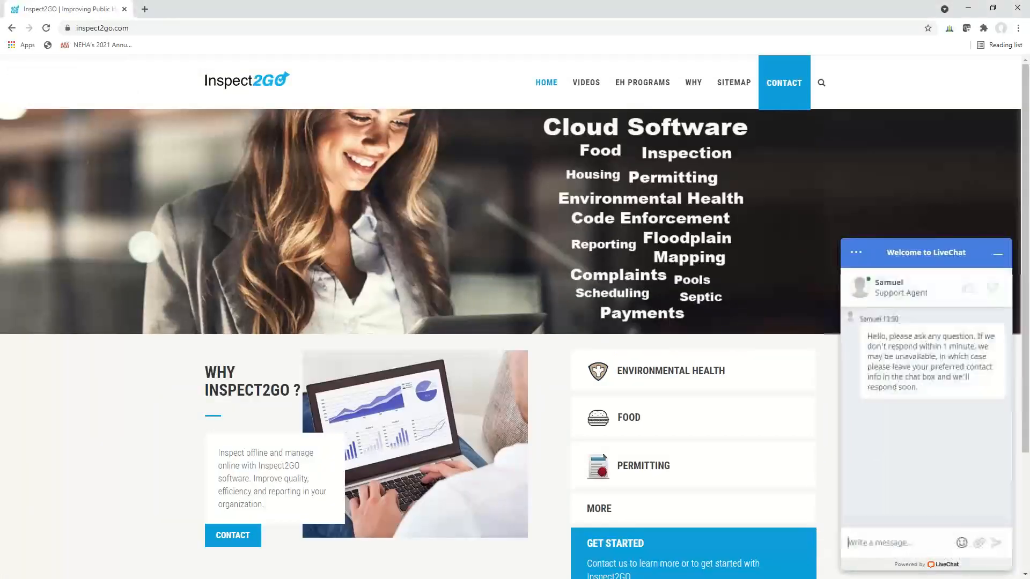